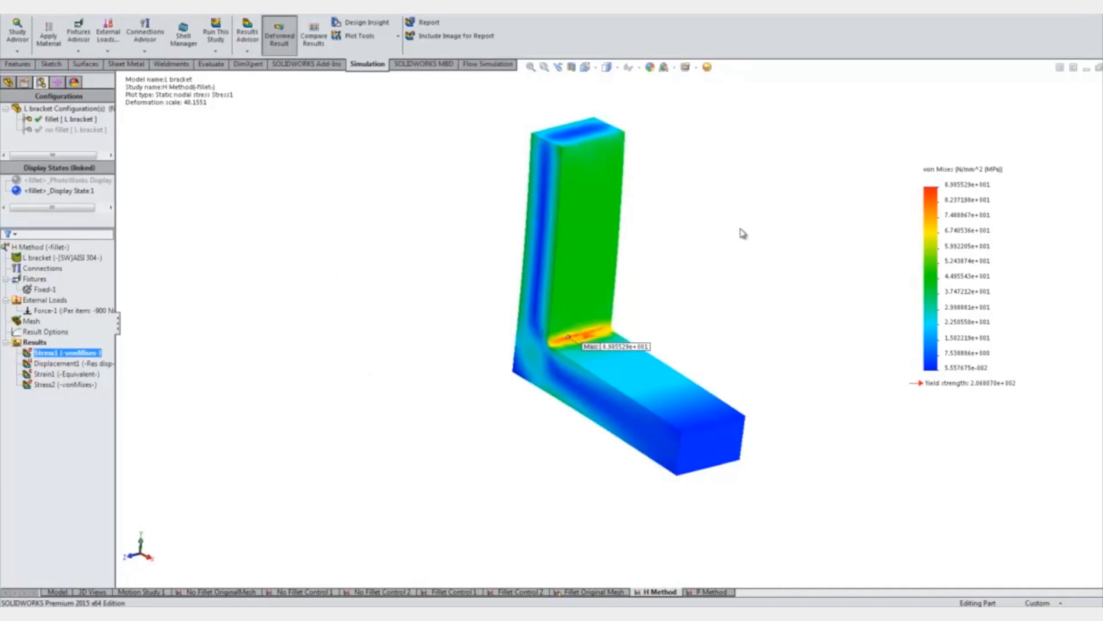
mouse_move(721, 277)
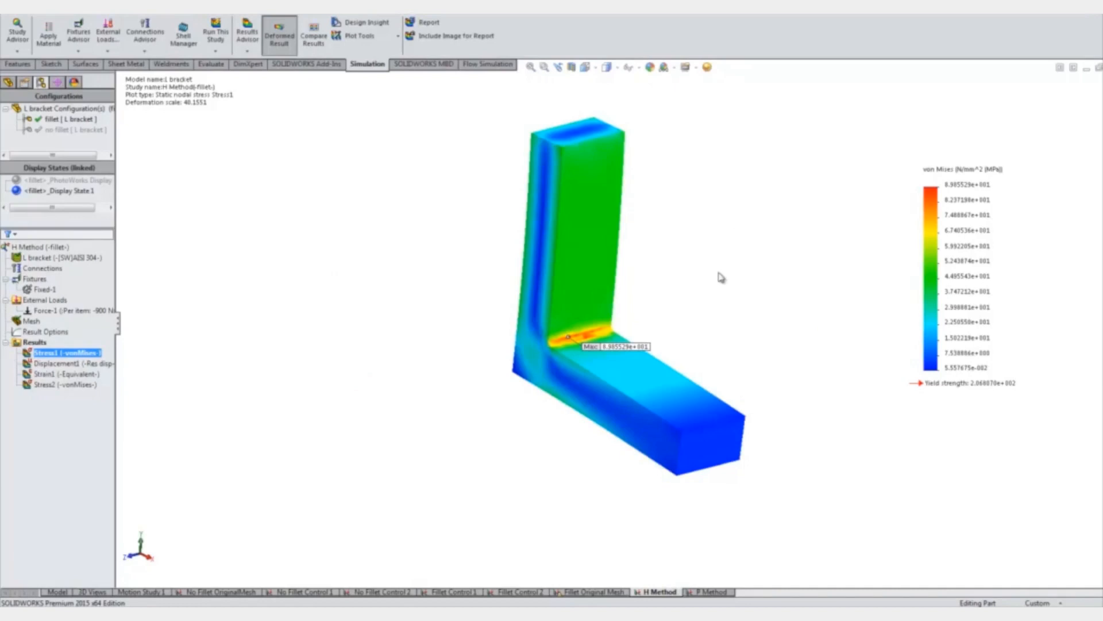
mouse_move(625, 294)
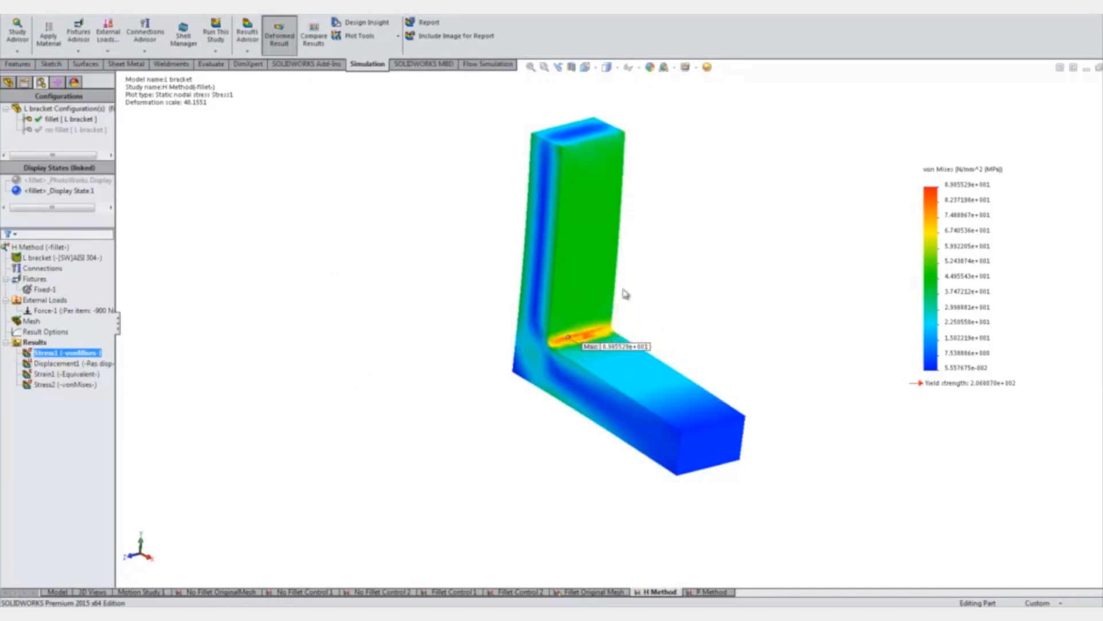
Step: Set the H Method study's Adaptive option to h-adaptive with 98% accuracy and 5 loops
right_click(36, 248)
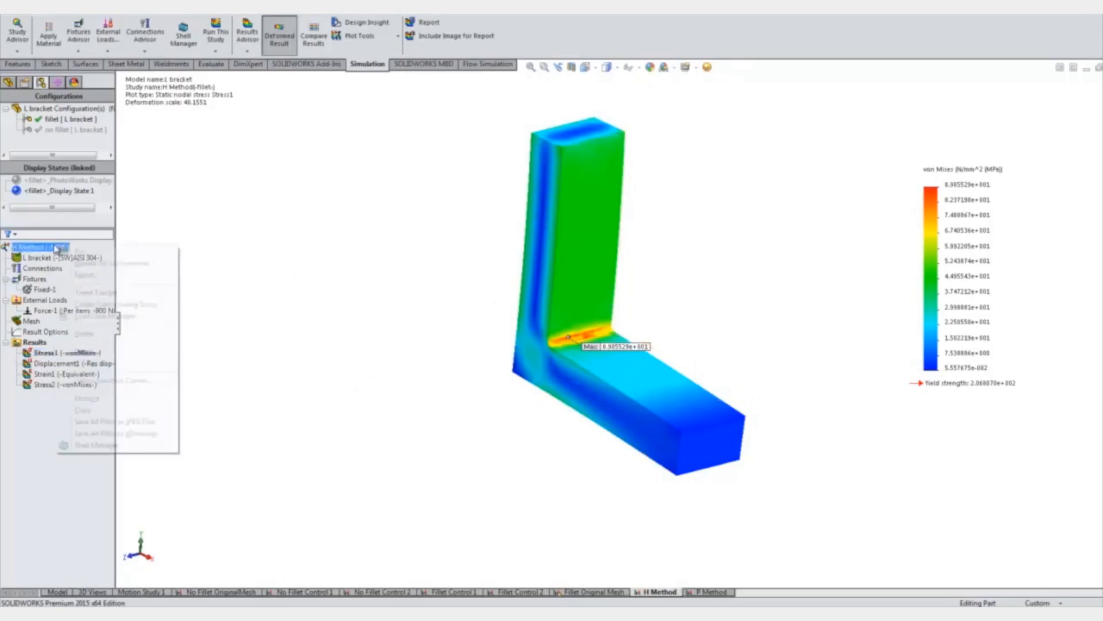
right_click(38, 245)
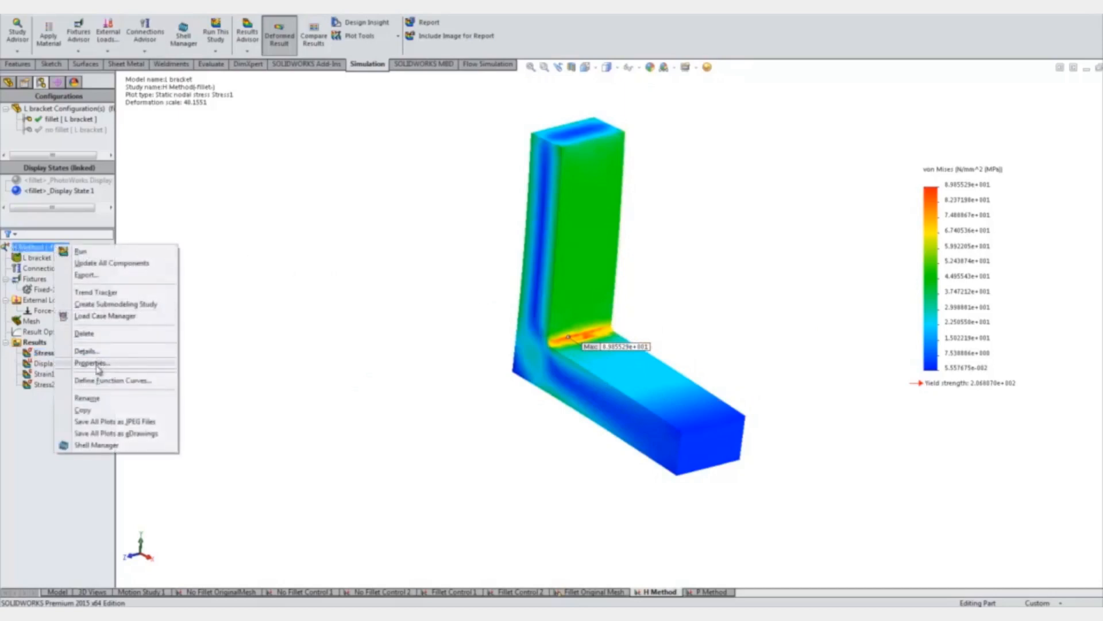
click(90, 363)
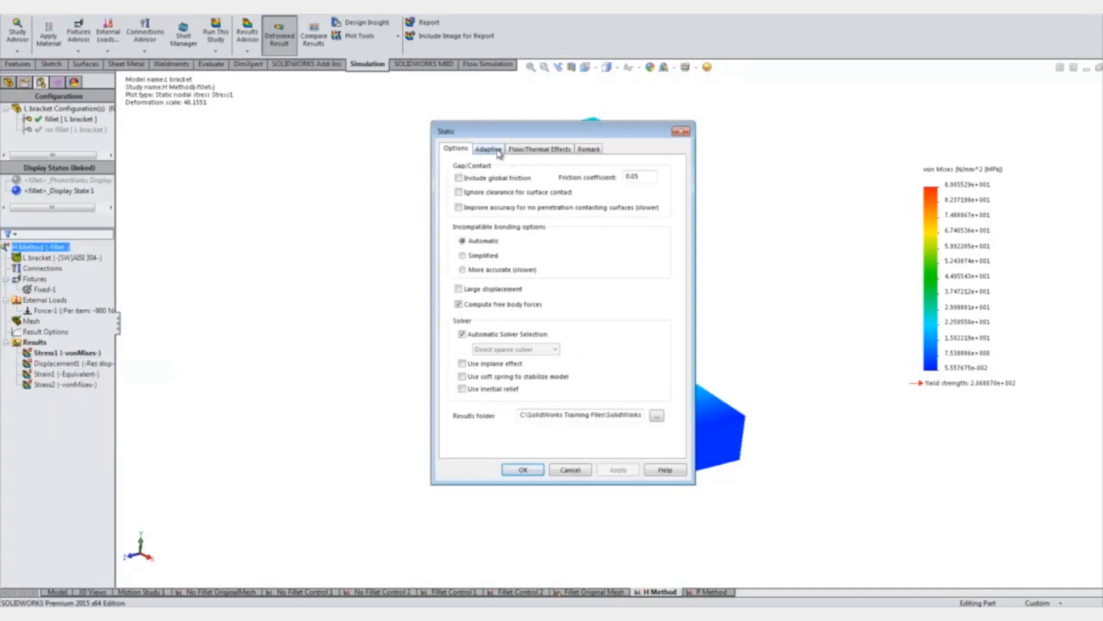
click(489, 148)
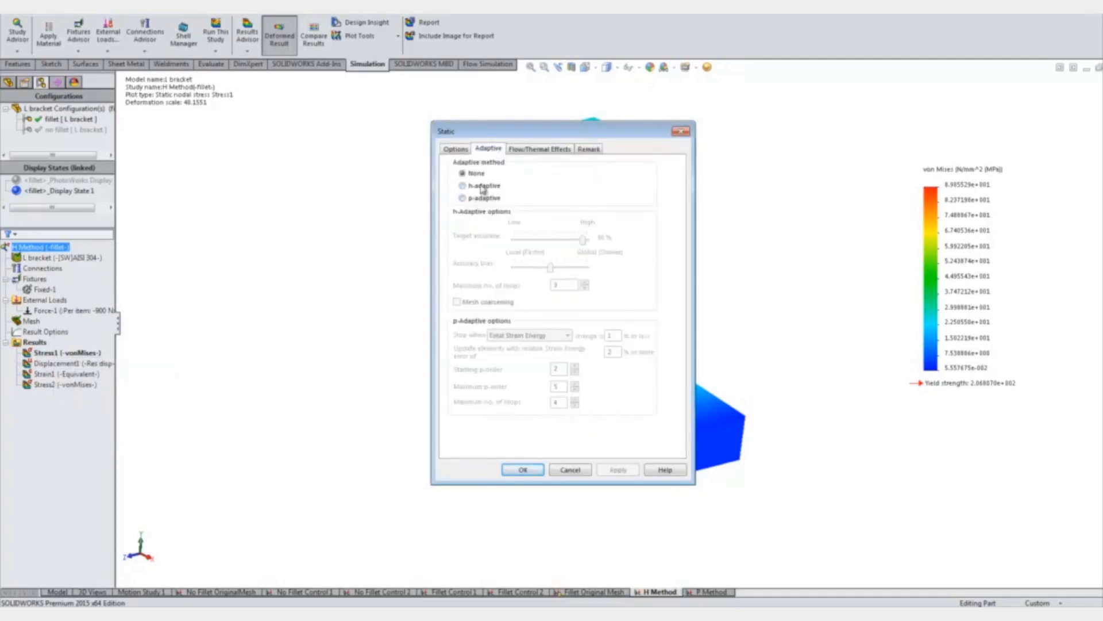
click(462, 185)
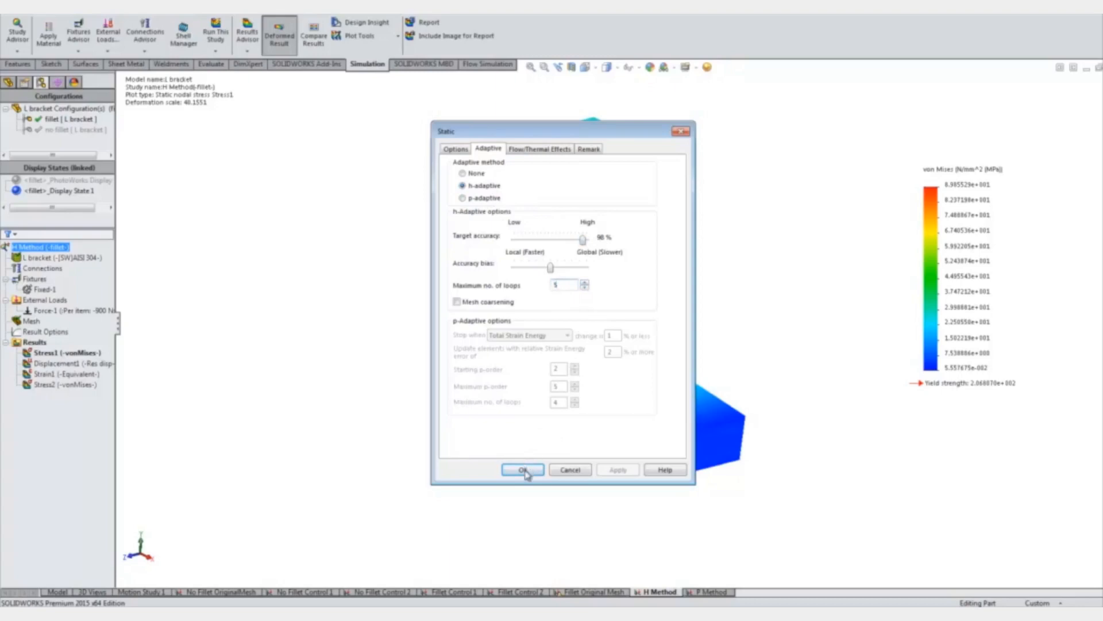
click(523, 470)
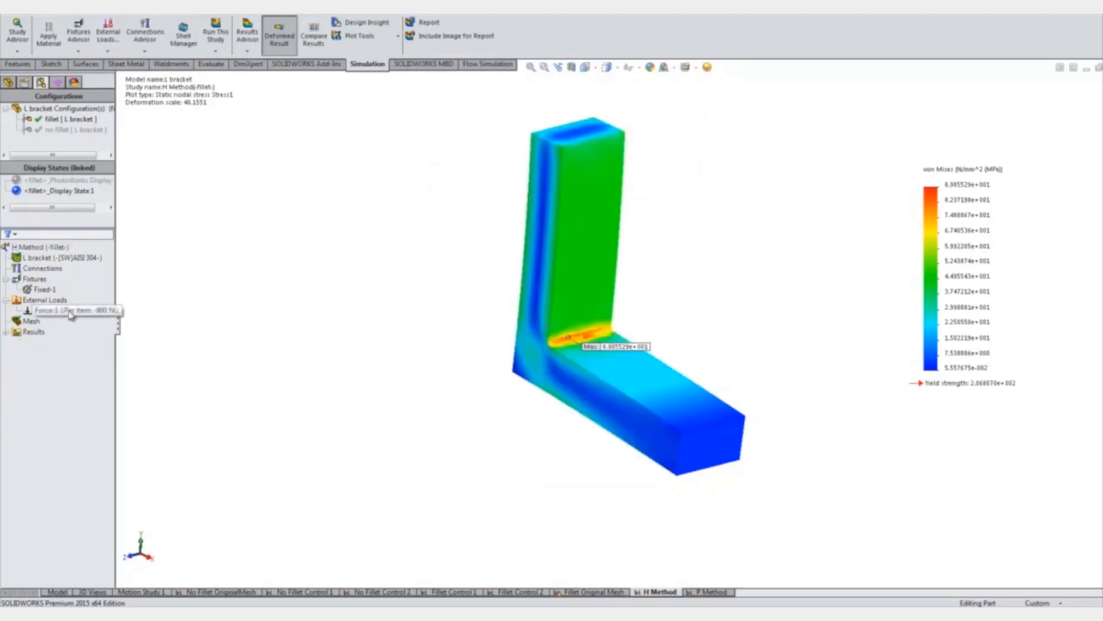
Step: Run the H Method study and accept the h-adaptive accuracy message
click(29, 321)
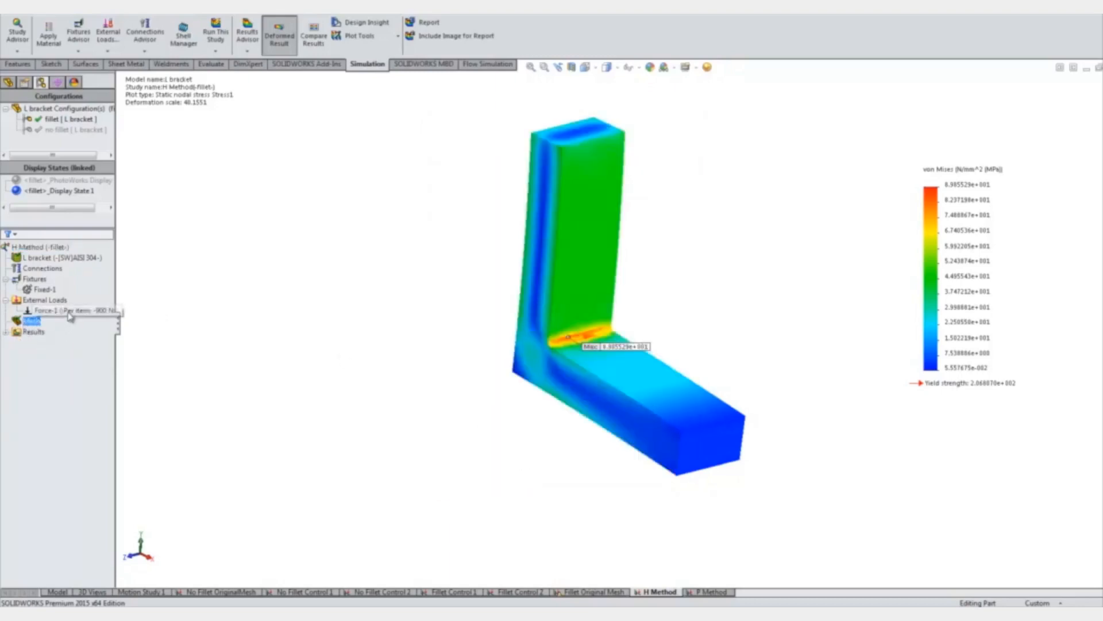
right_click(32, 247)
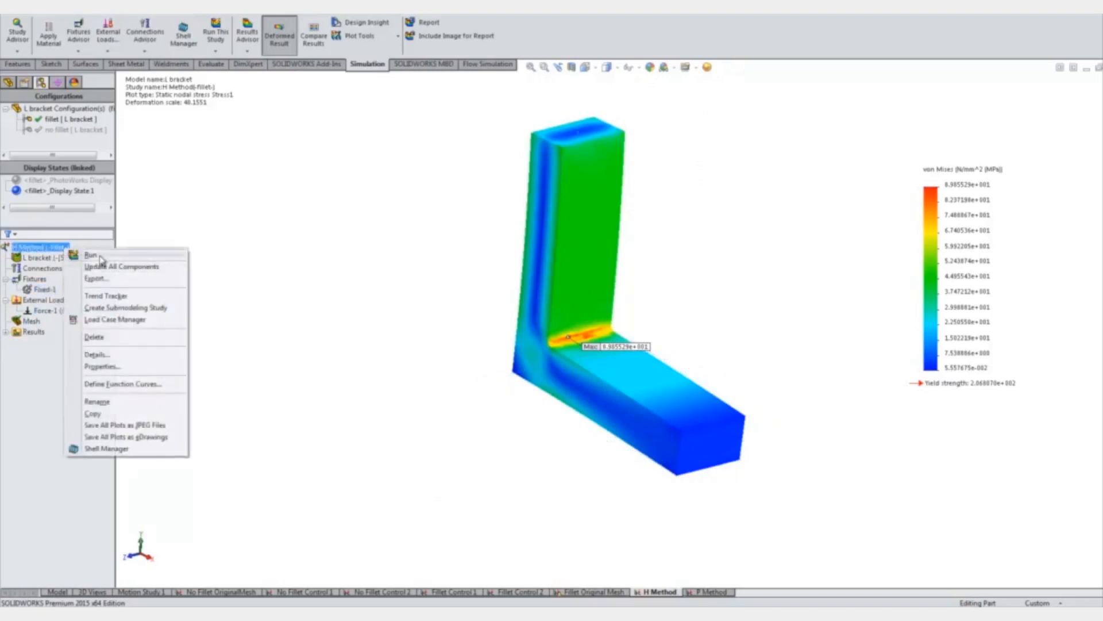
mouse_move(383, 339)
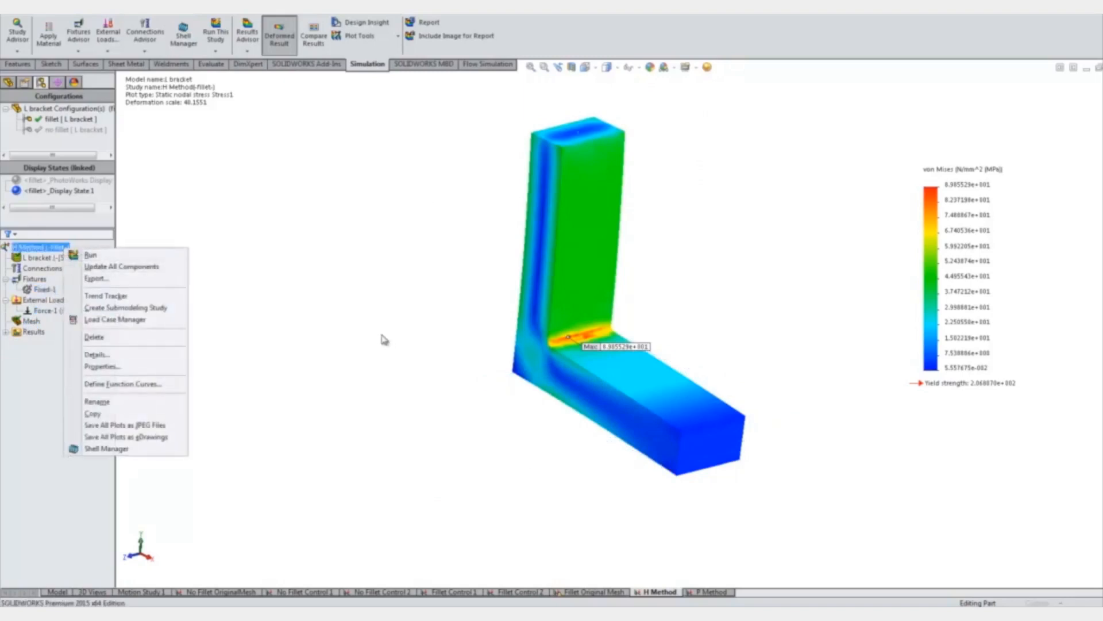
click(90, 254)
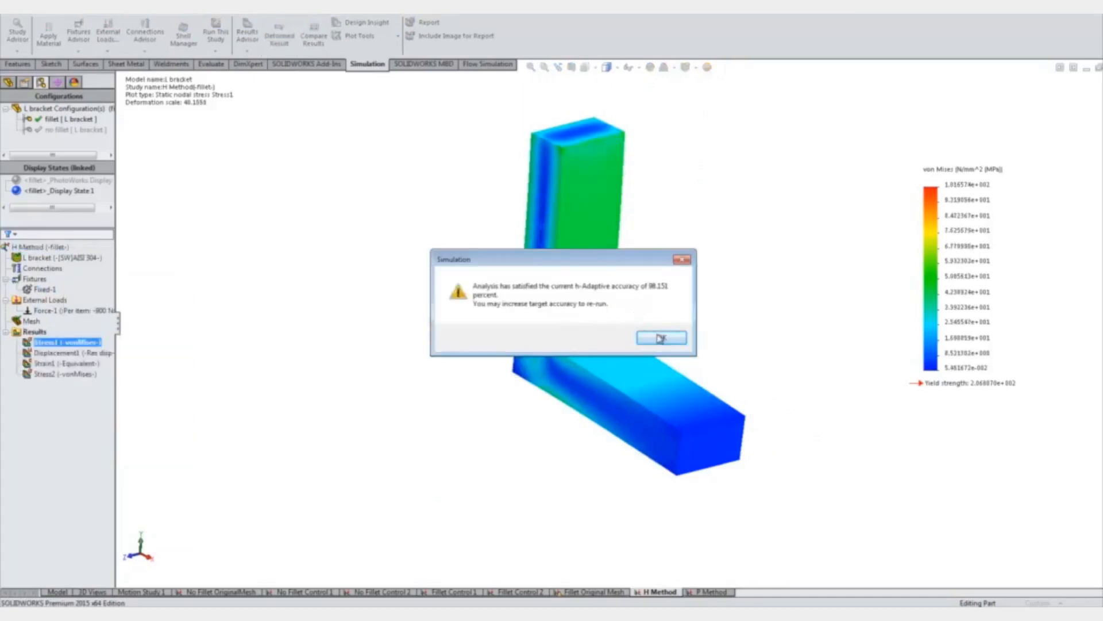
click(659, 338)
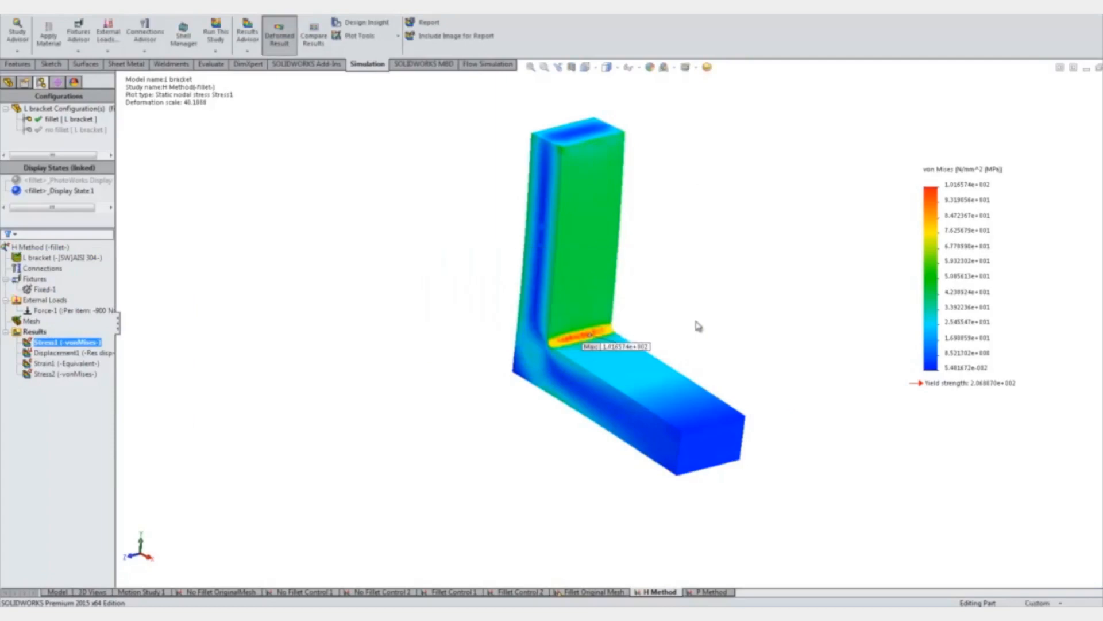
Step: Chart the H Method adaptive convergence graph, then bring up the mesh options
right_click(34, 332)
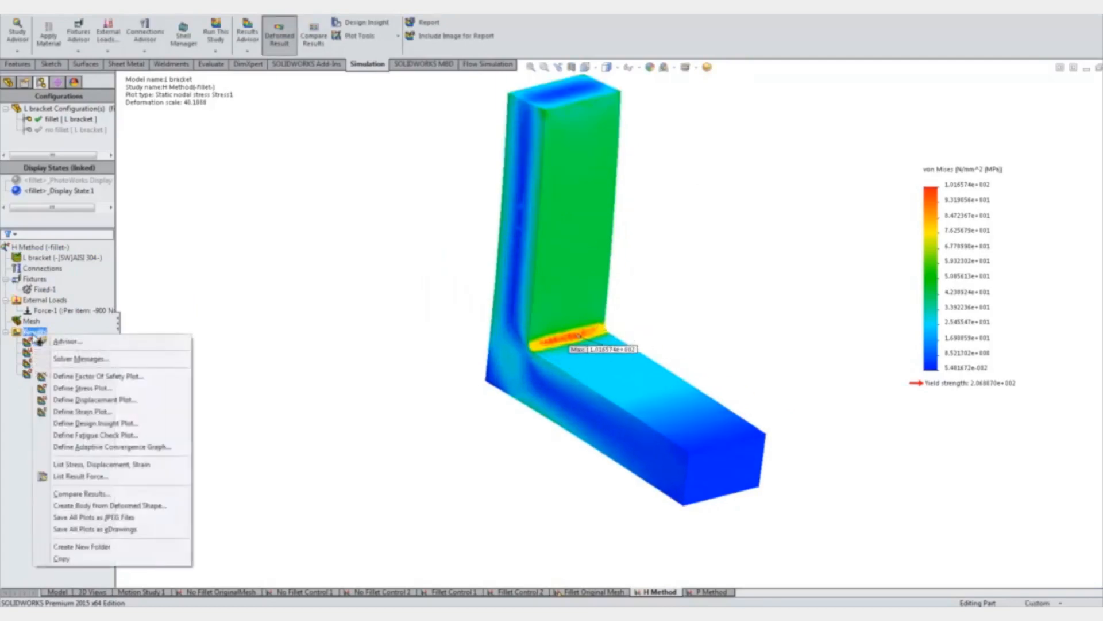
mouse_move(110, 447)
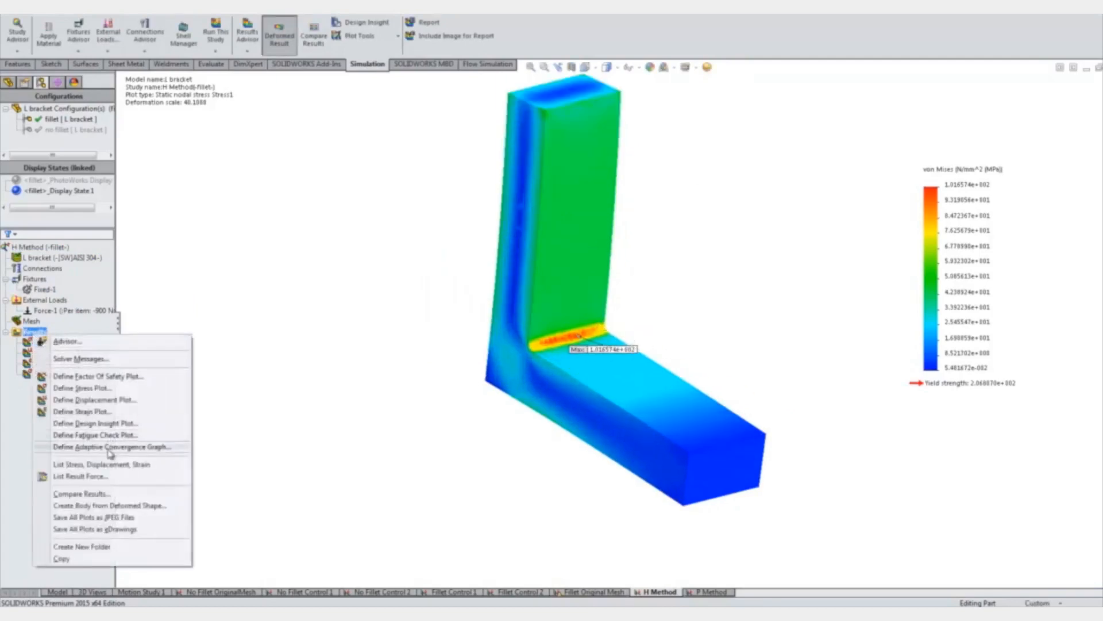
click(111, 447)
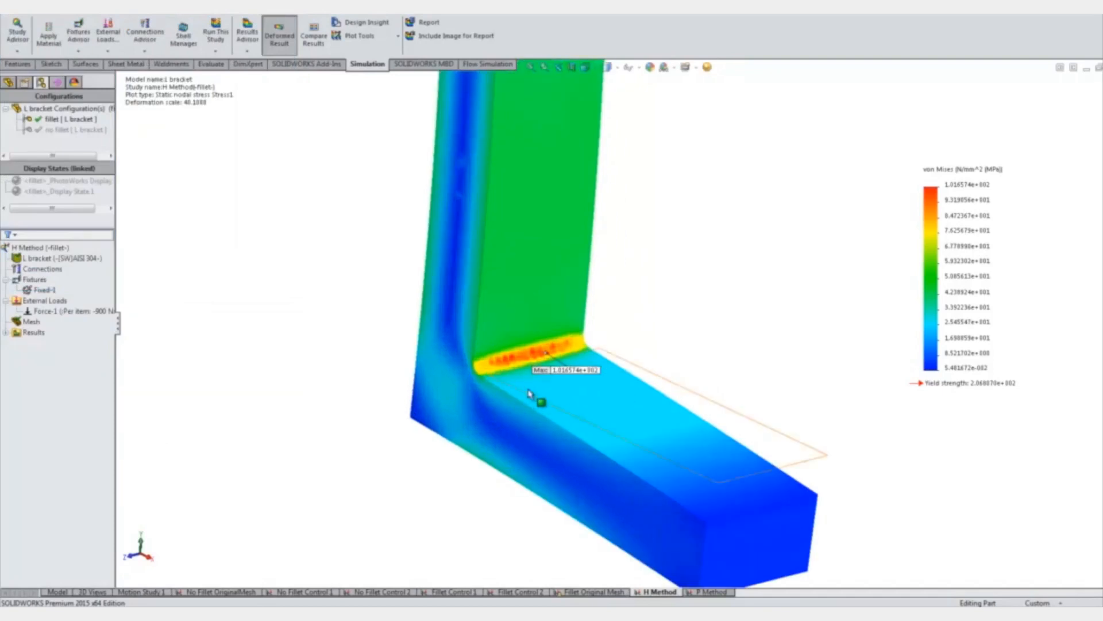
mouse_move(564, 380)
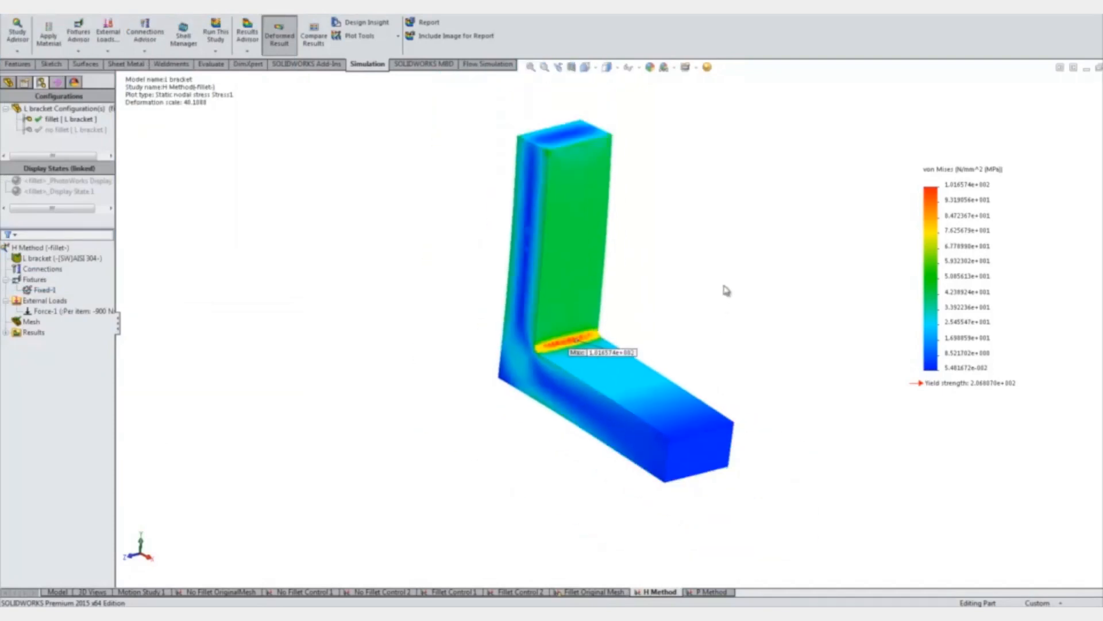
right_click(30, 322)
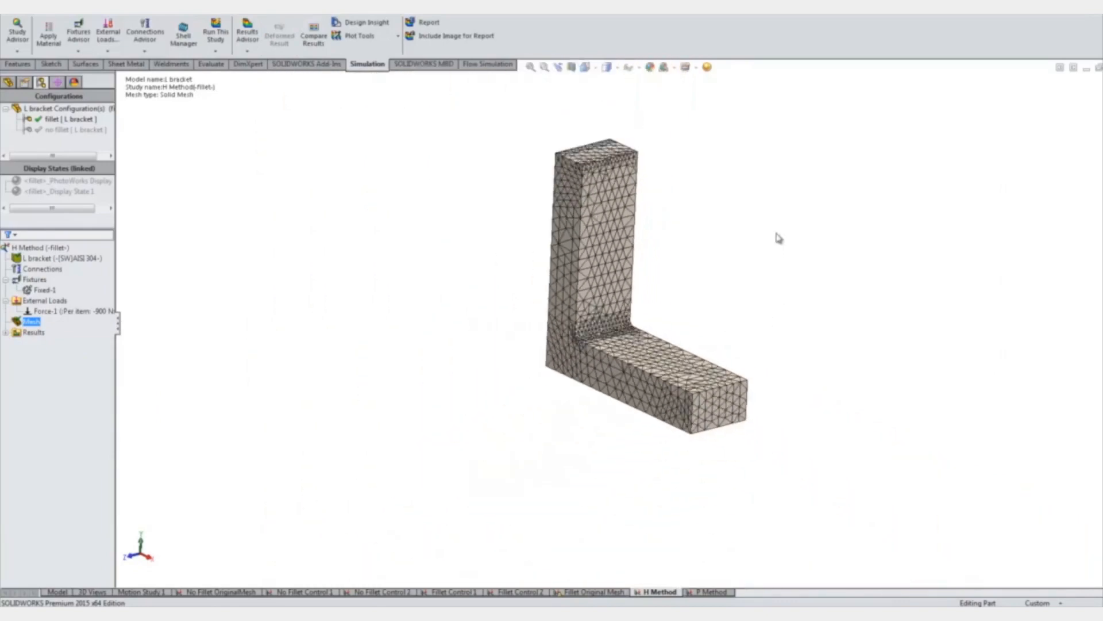
Step: Switch to the P Method study, review its fillet mesh control, and show its mesh
click(712, 592)
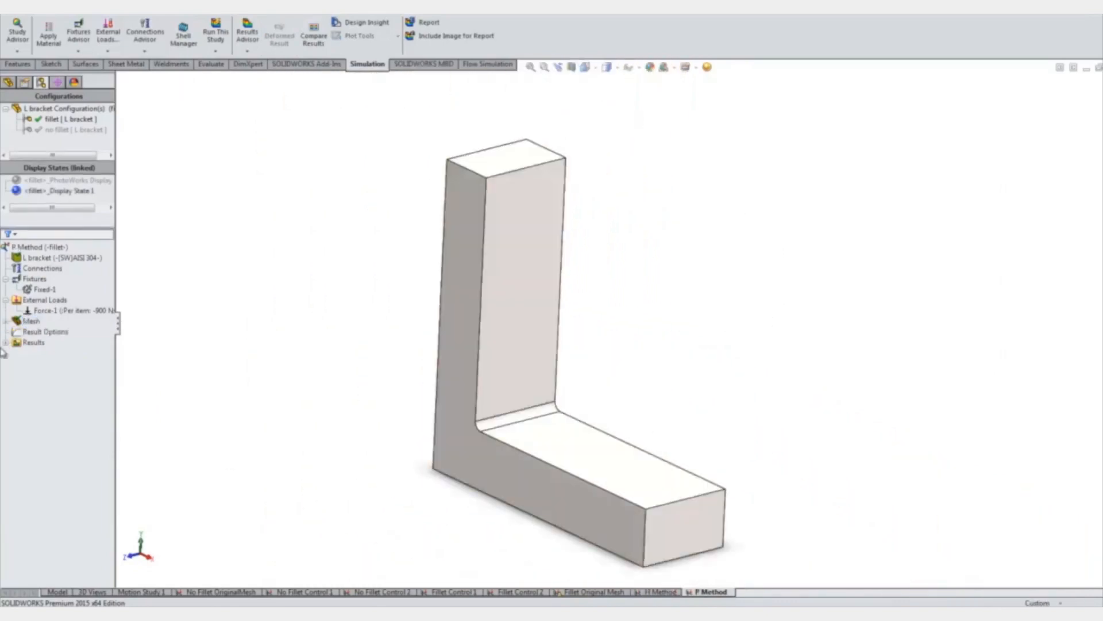
click(6, 321)
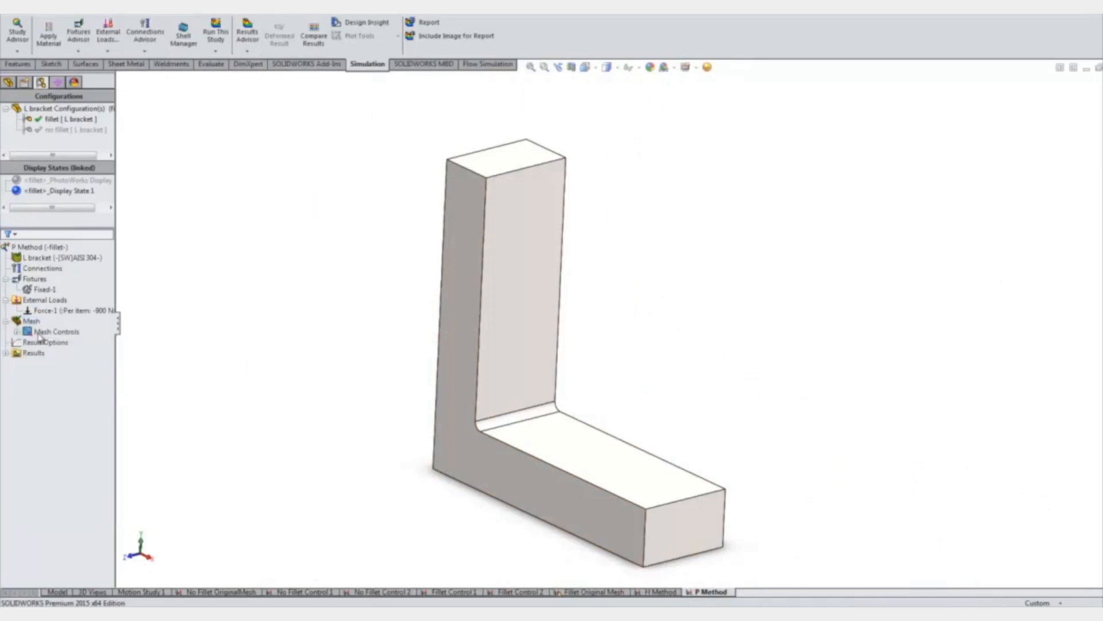
click(79, 419)
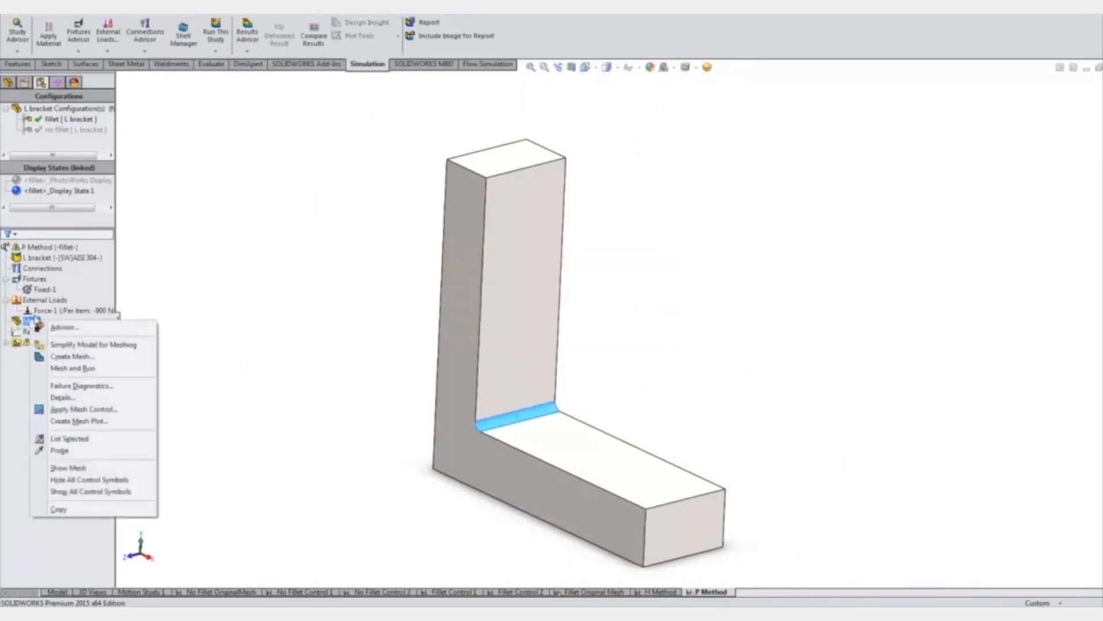
click(72, 368)
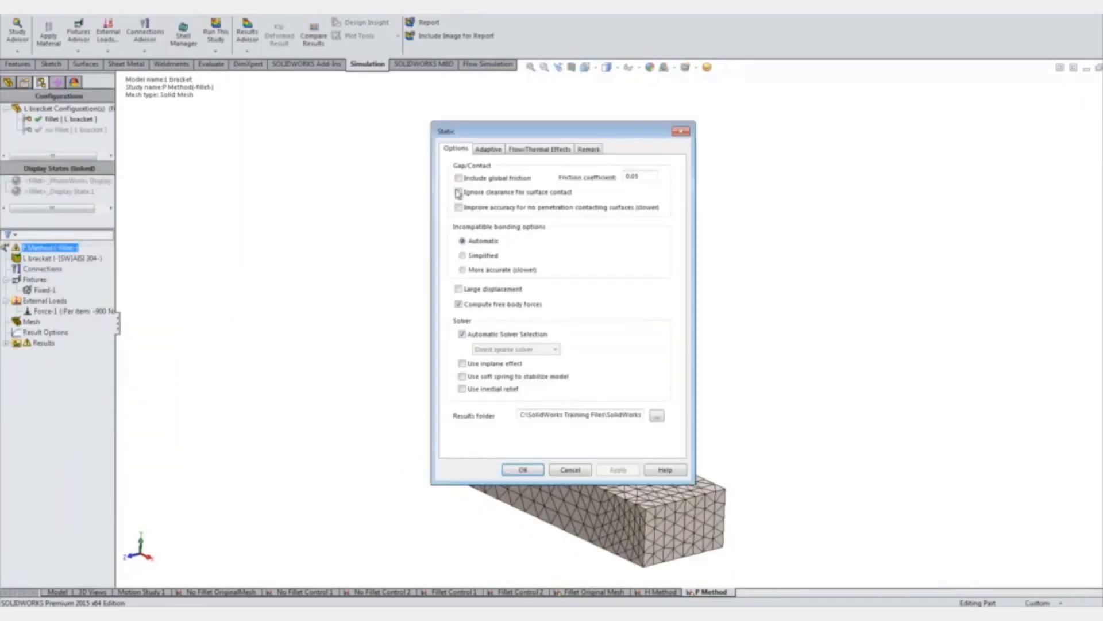
Step: Choose p-adaptive meshing for the P Method study with a .05 stop change
click(486, 149)
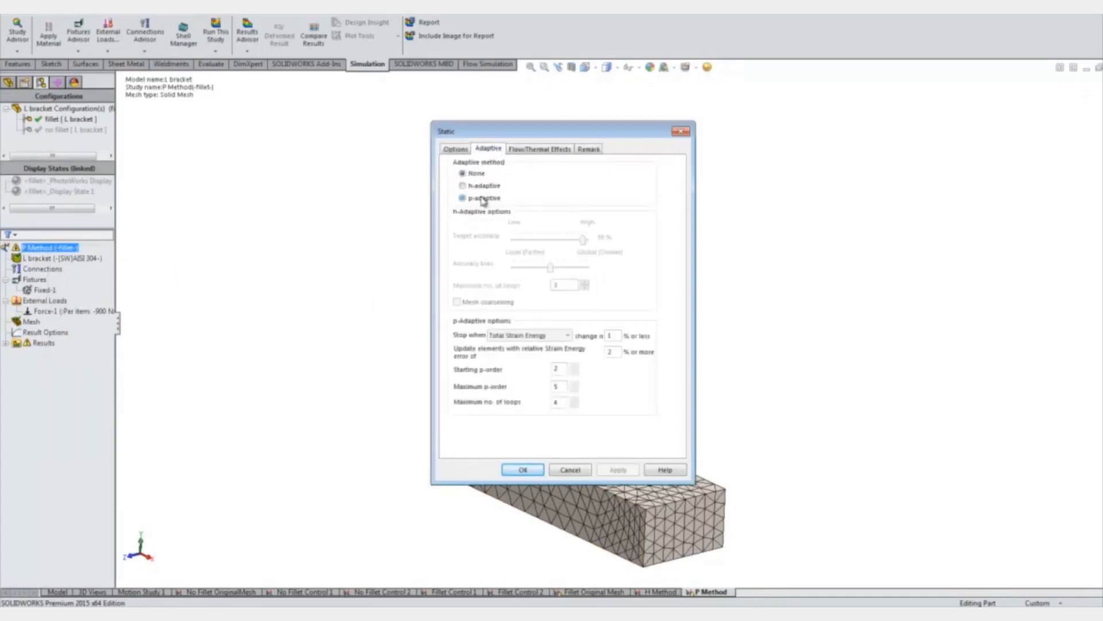
click(462, 198)
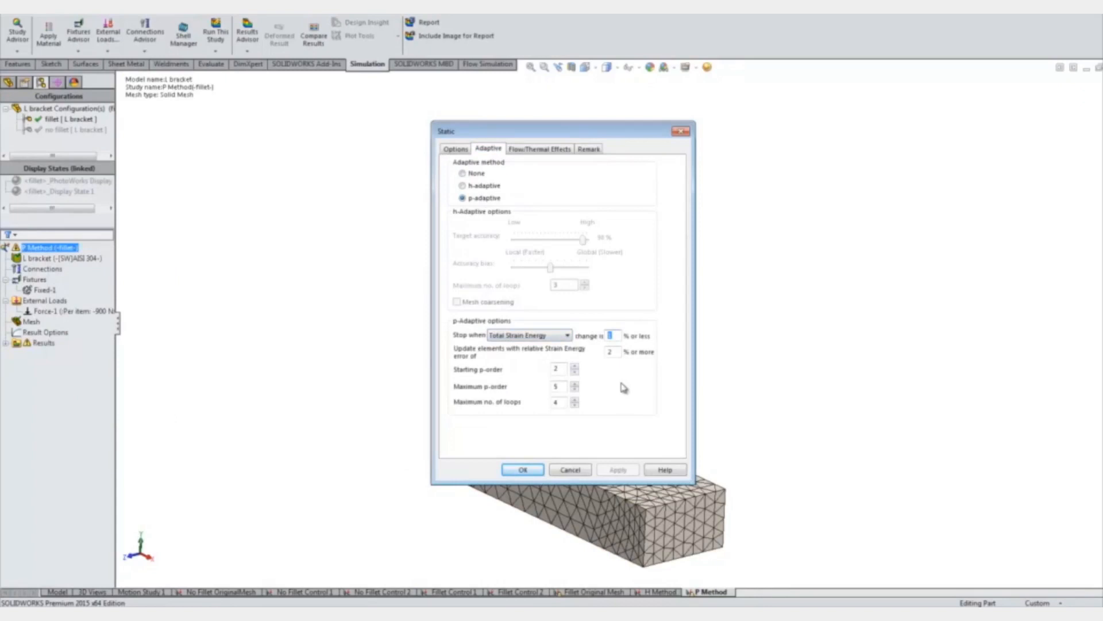
text(.05)
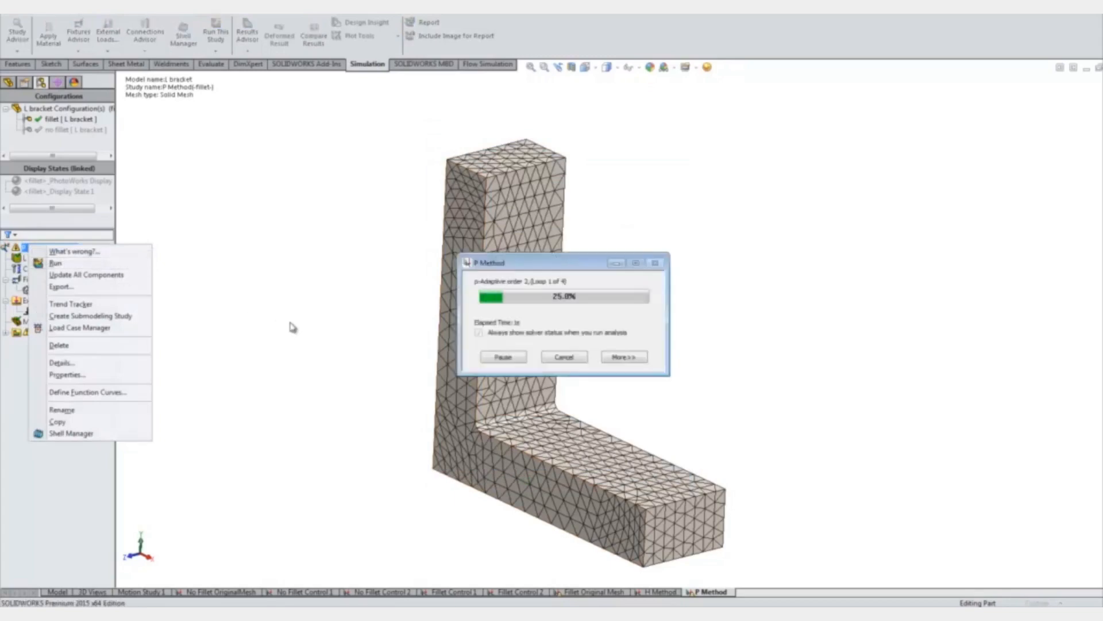
click(621, 356)
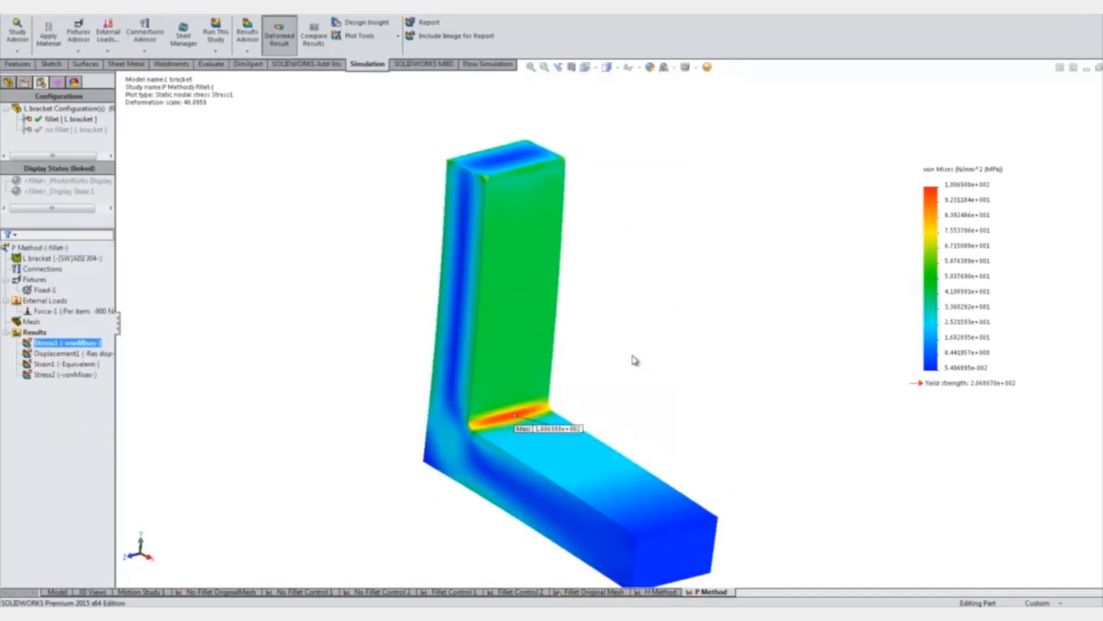
mouse_move(631, 354)
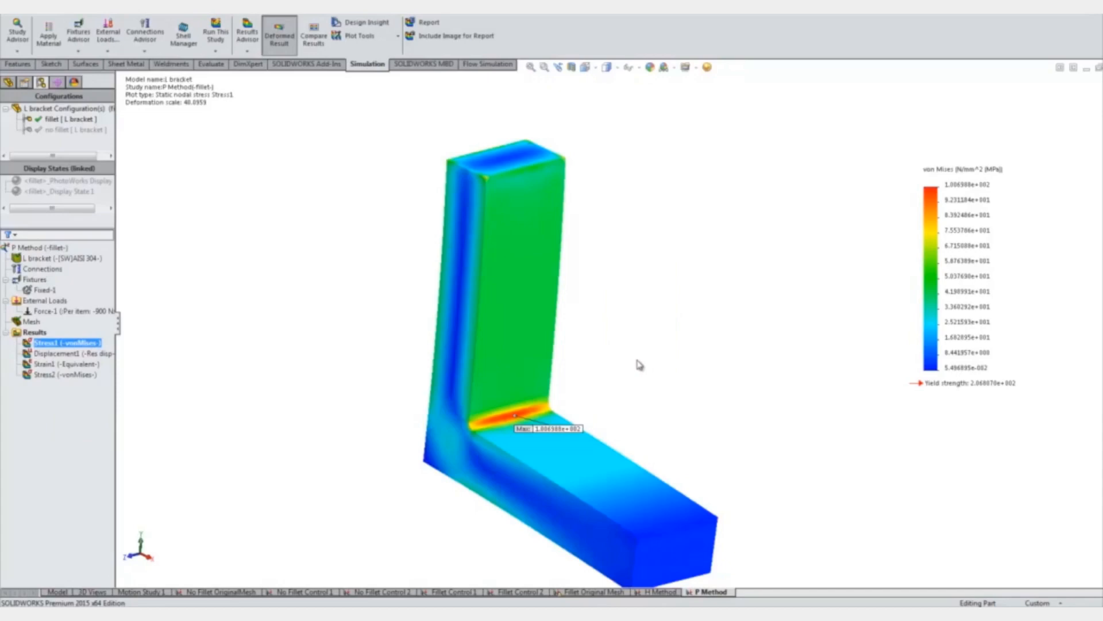
mouse_move(396, 389)
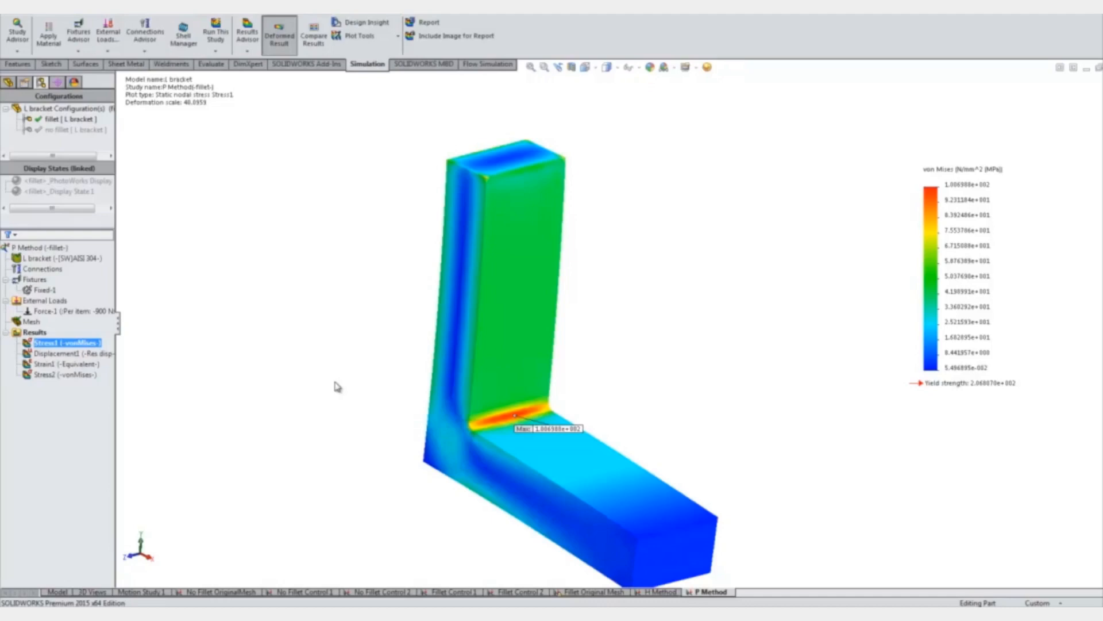
mouse_move(333, 385)
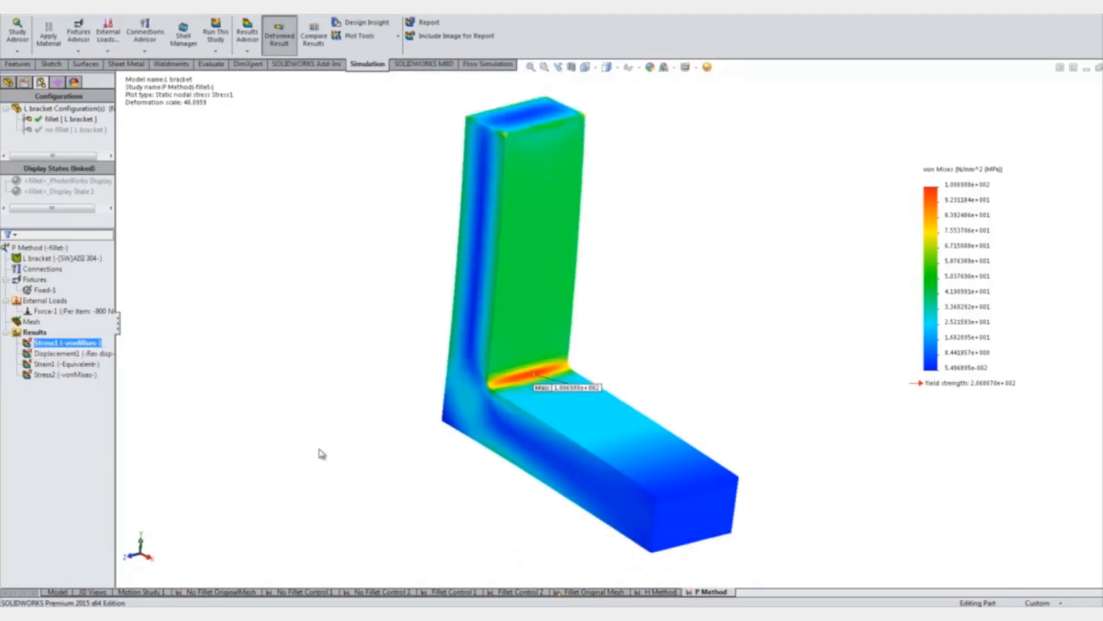
right_click(31, 320)
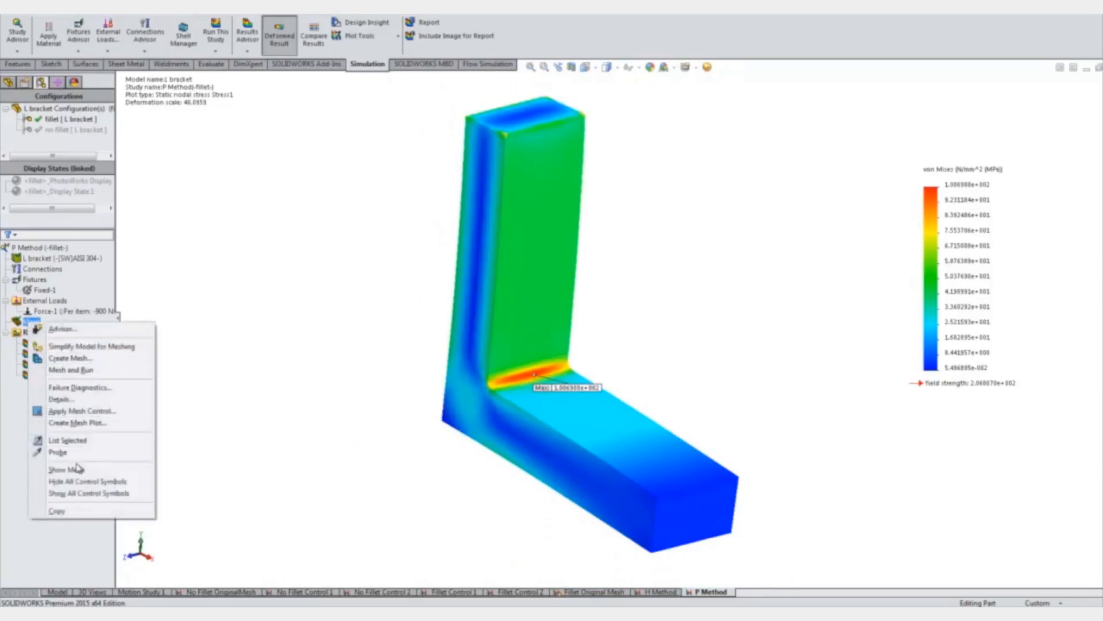